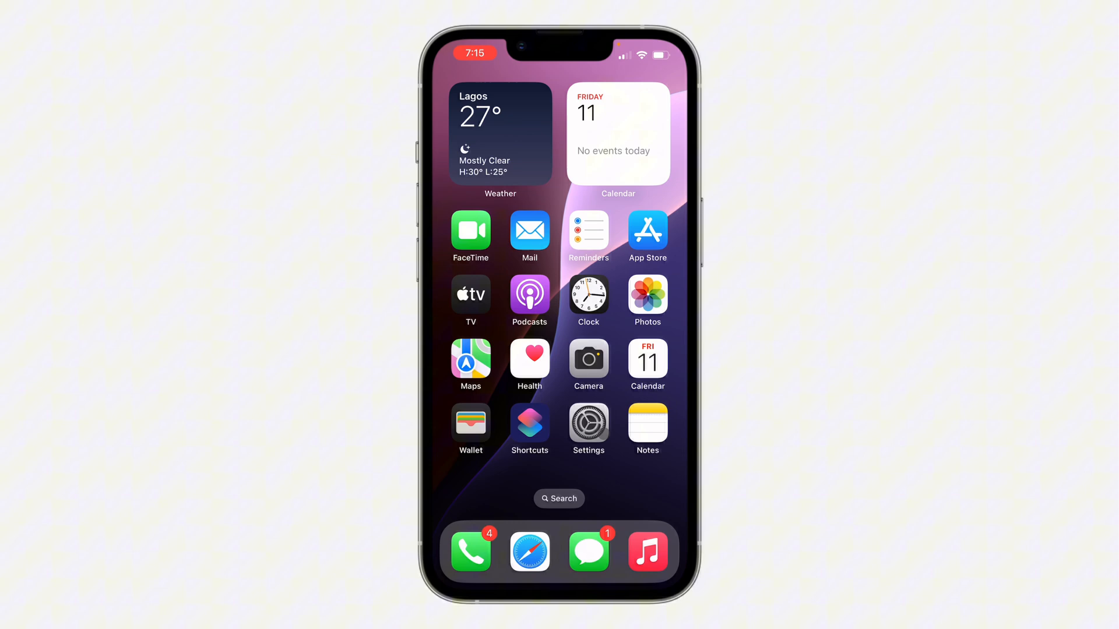
# Step: Launch the Settings app from the home screen
pyautogui.click(587, 429)
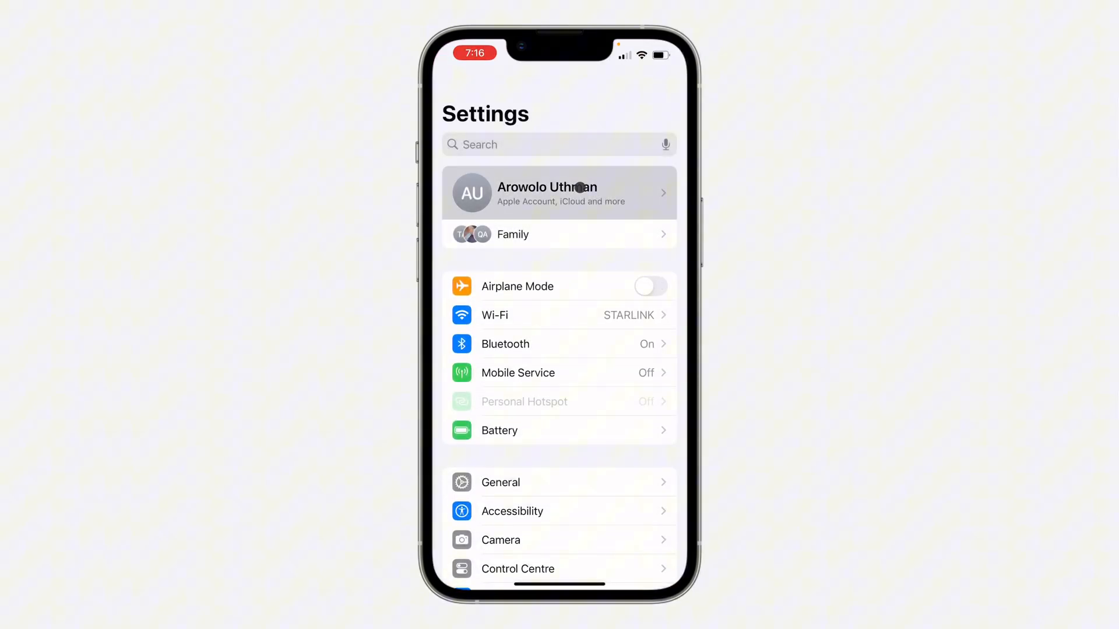
# Step: Enter the Apple Account's iCloud settings and reveal the Hide My Email entry
pyautogui.click(558, 192)
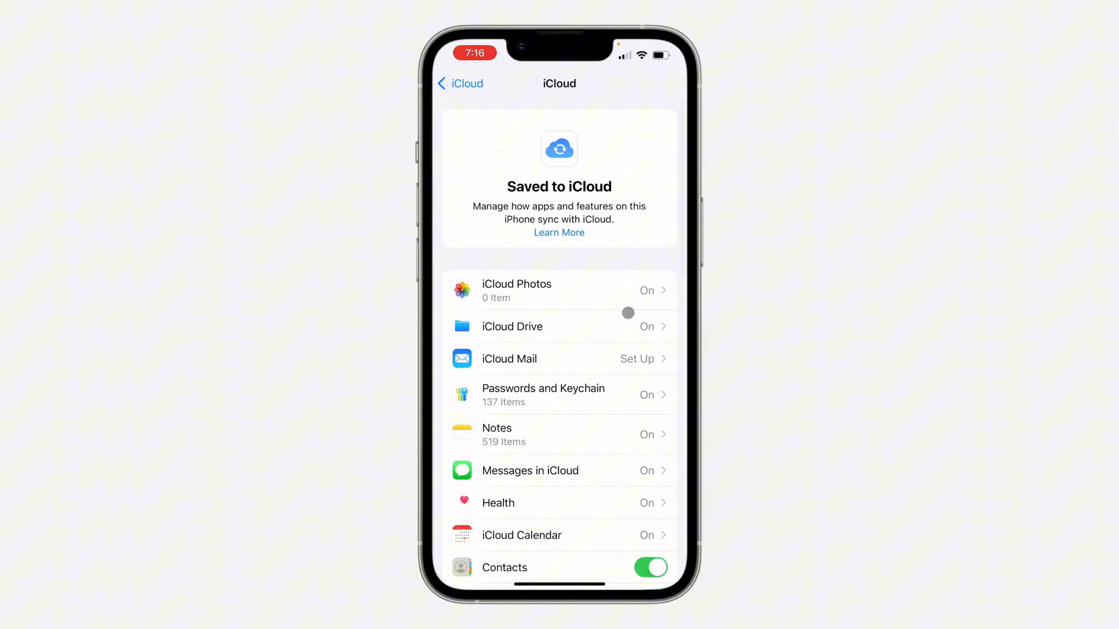
pyautogui.scroll(-3)
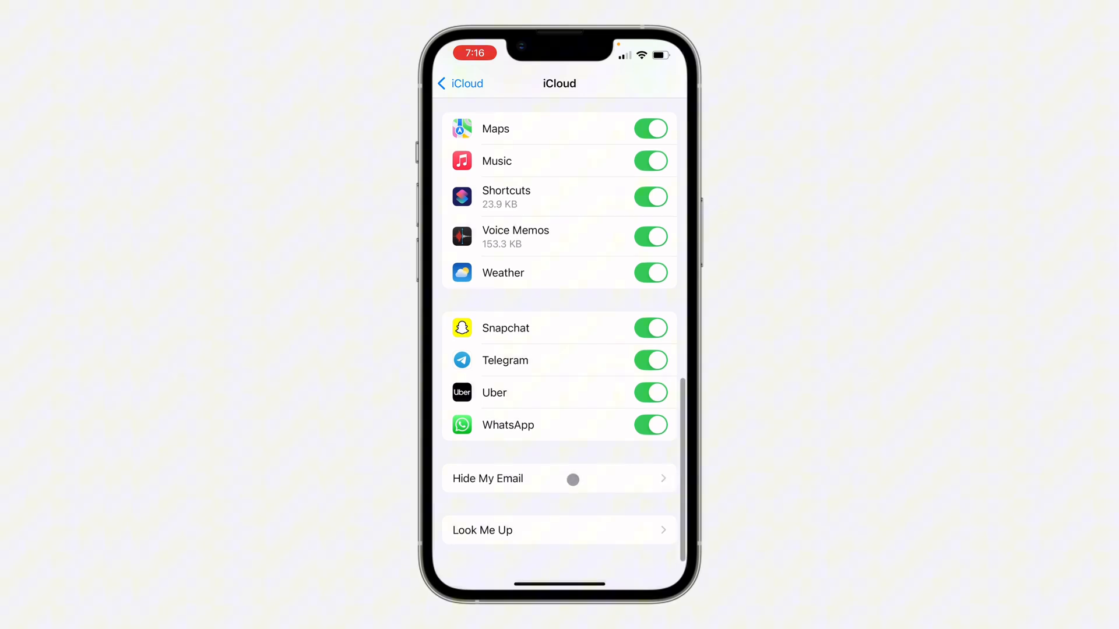
# Step: View the Hide My Email list and the relay address detail for imglarger.com
pyautogui.click(574, 479)
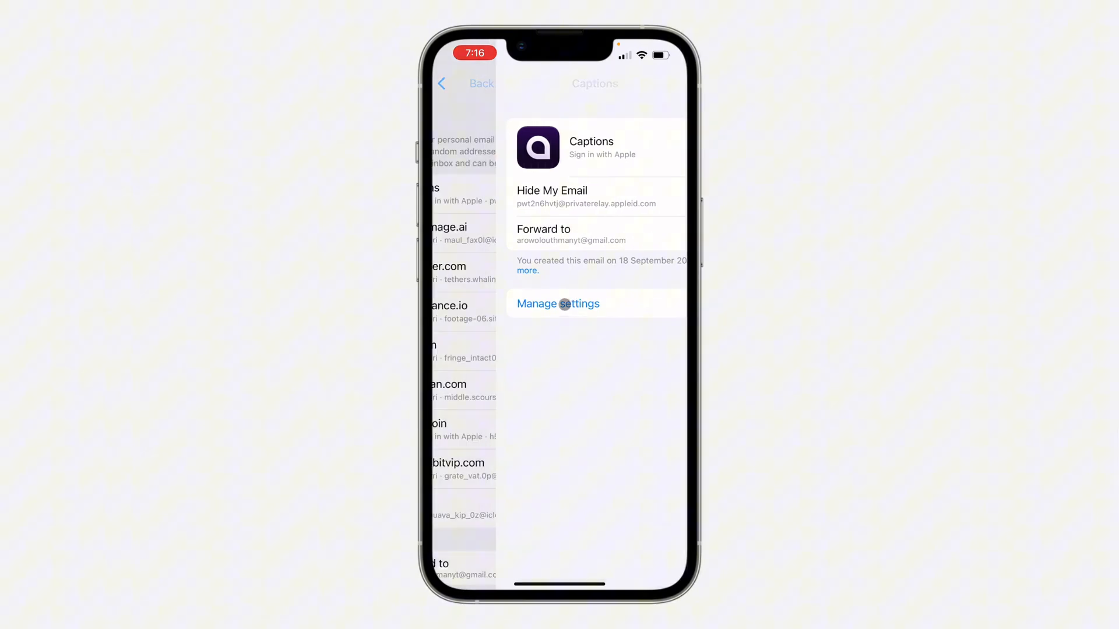
pyautogui.click(557, 303)
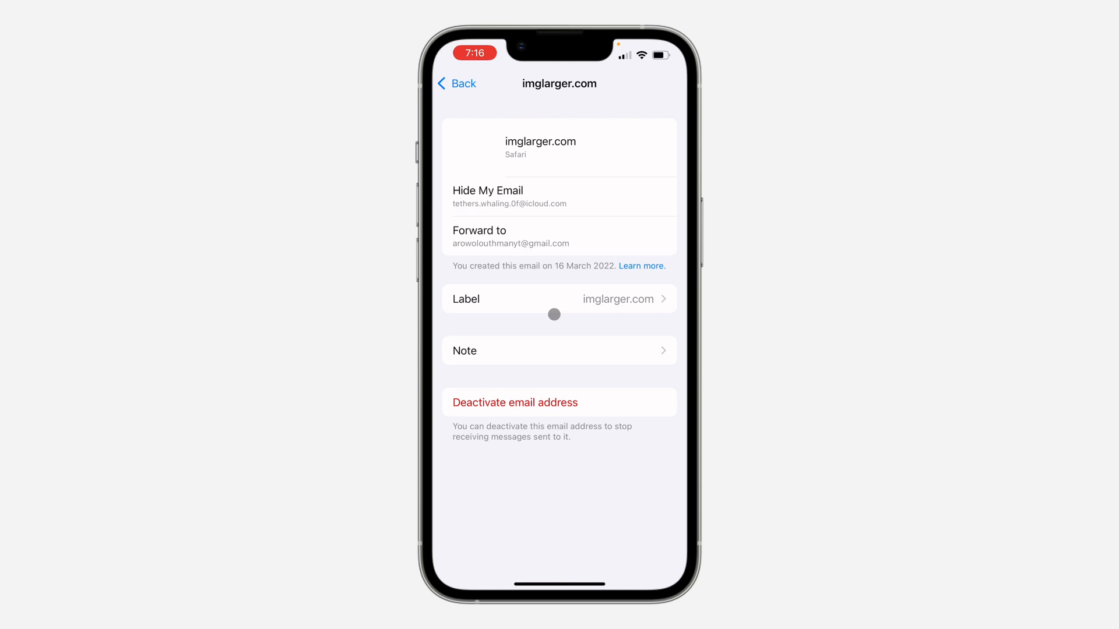